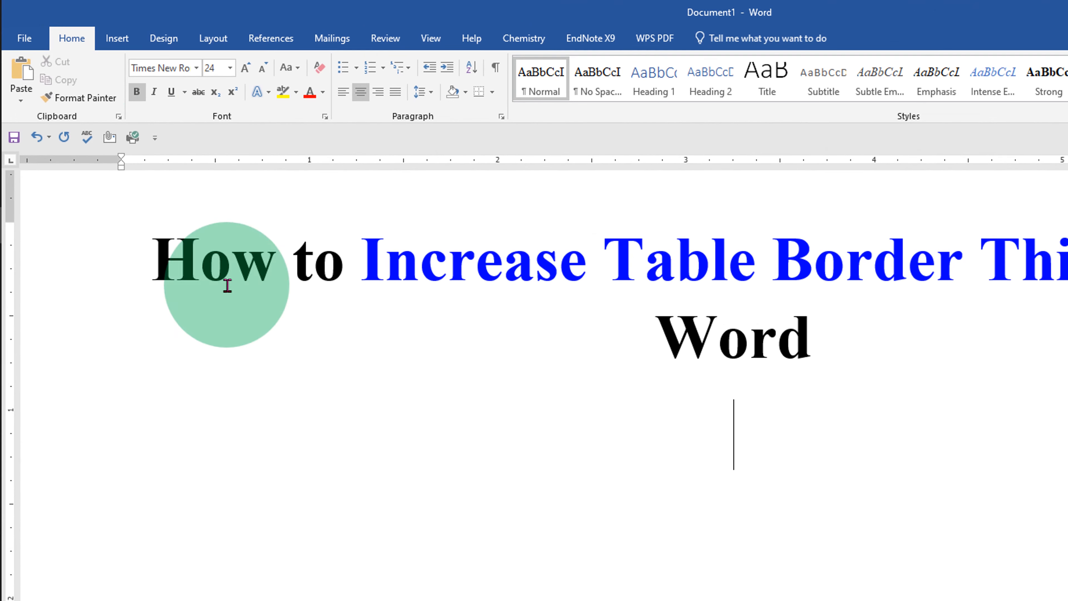
- Insert an empty 5-column, 4-row table below the heading from the Insert table grid
{"action": "left_click", "coordinate": [116, 38]}
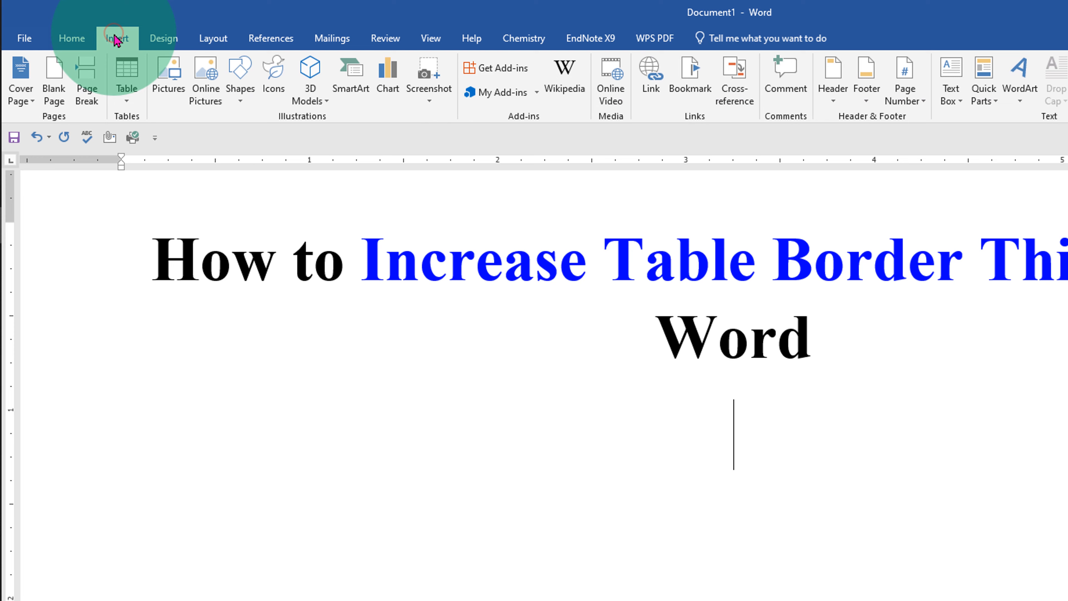
{"action": "left_click", "coordinate": [126, 75]}
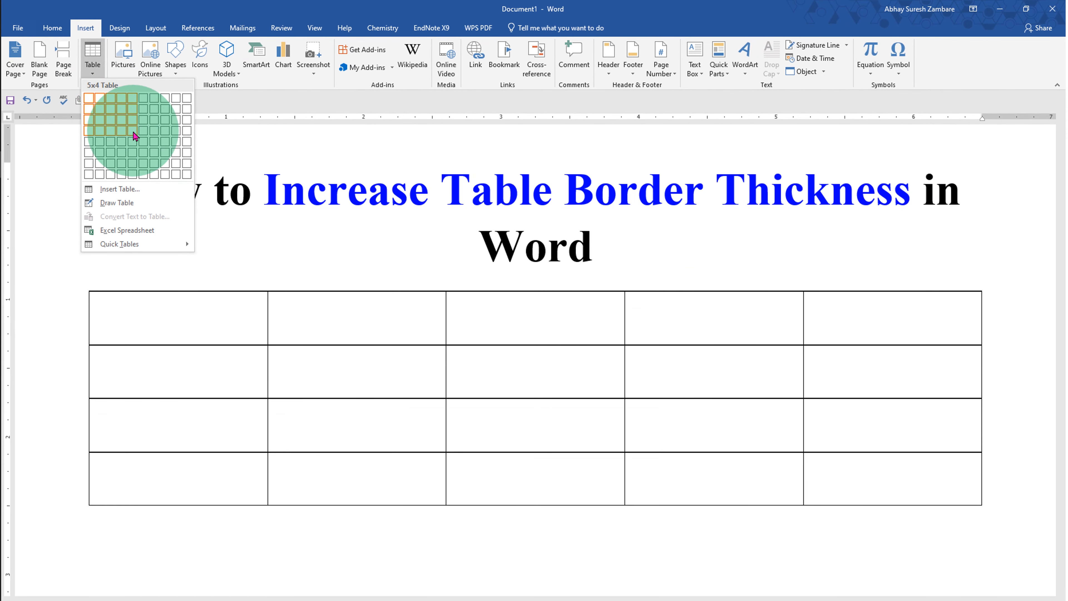
{"action": "left_click", "coordinate": [122, 317]}
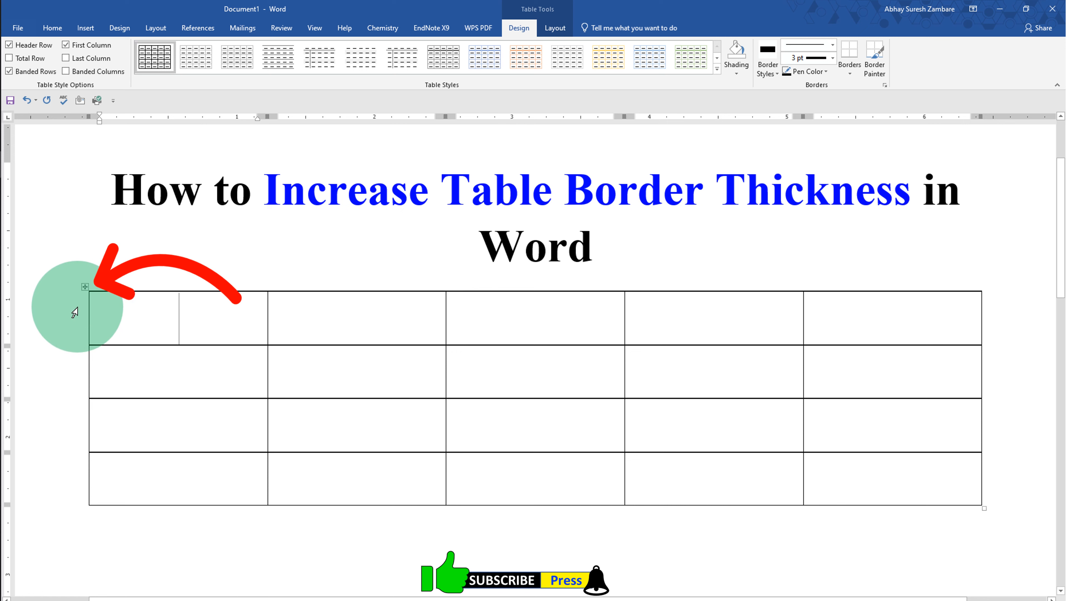
{"action": "mouse_move", "coordinate": [84, 287]}
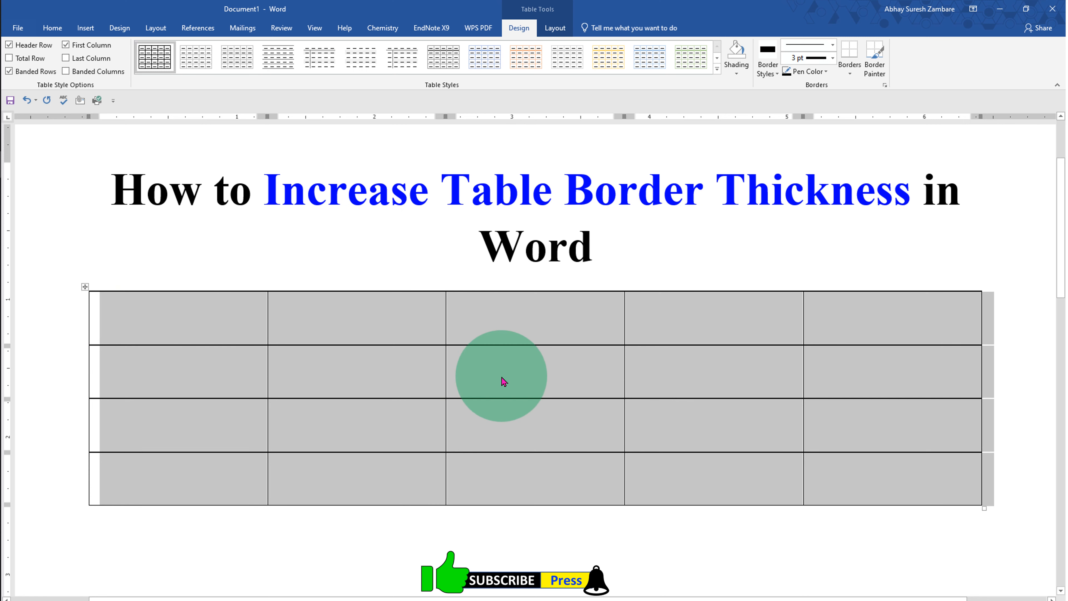
{"action": "mouse_move", "coordinate": [306, 363]}
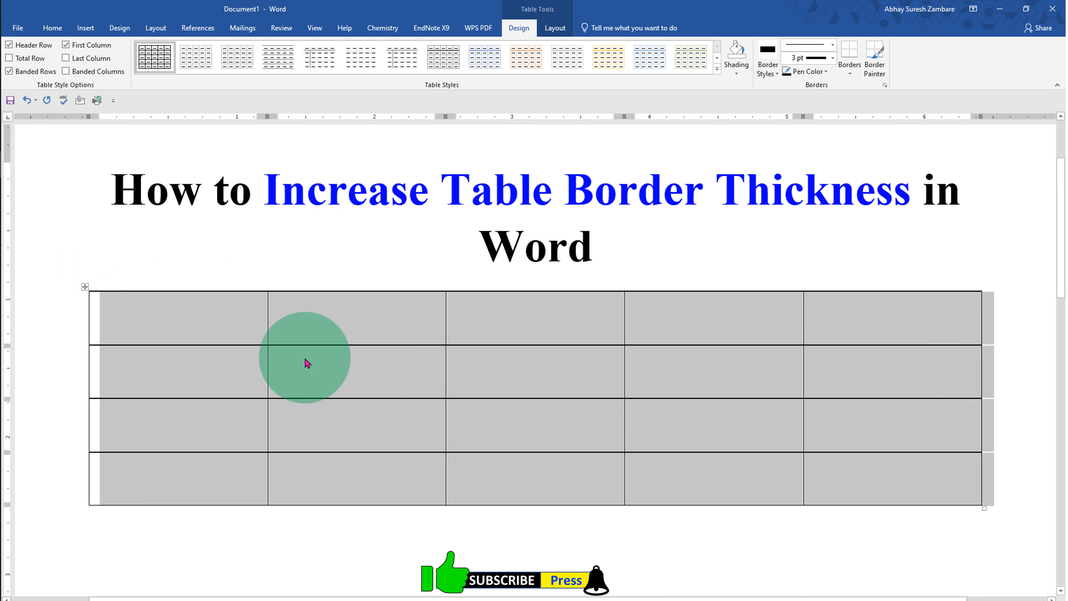
- Reach the table's Borders and Shading settings through Table Properties
{"action": "right_click", "coordinate": [306, 361]}
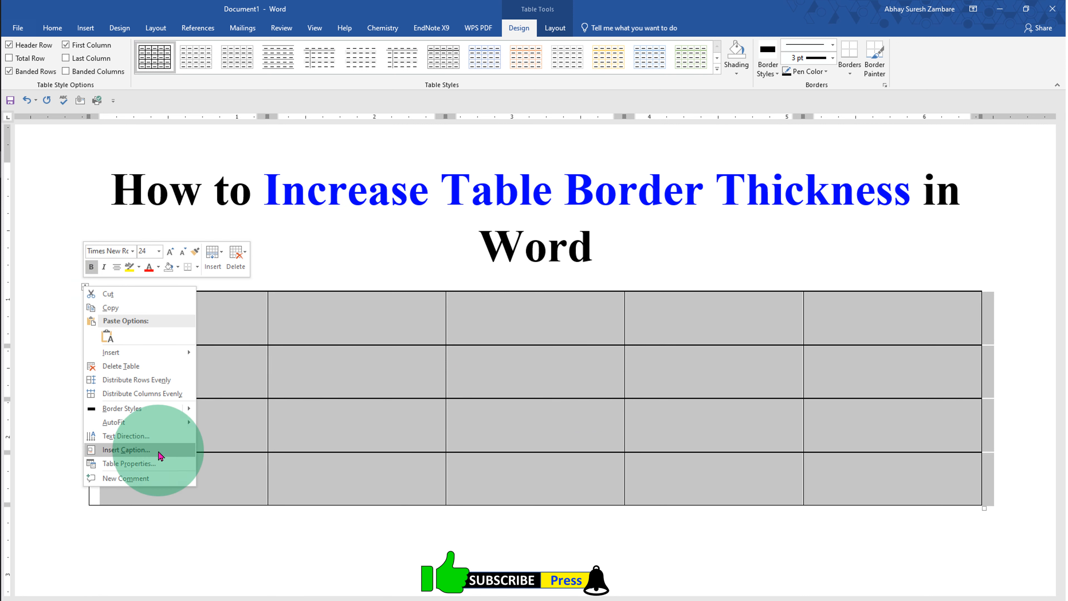
{"action": "left_click", "coordinate": [129, 464]}
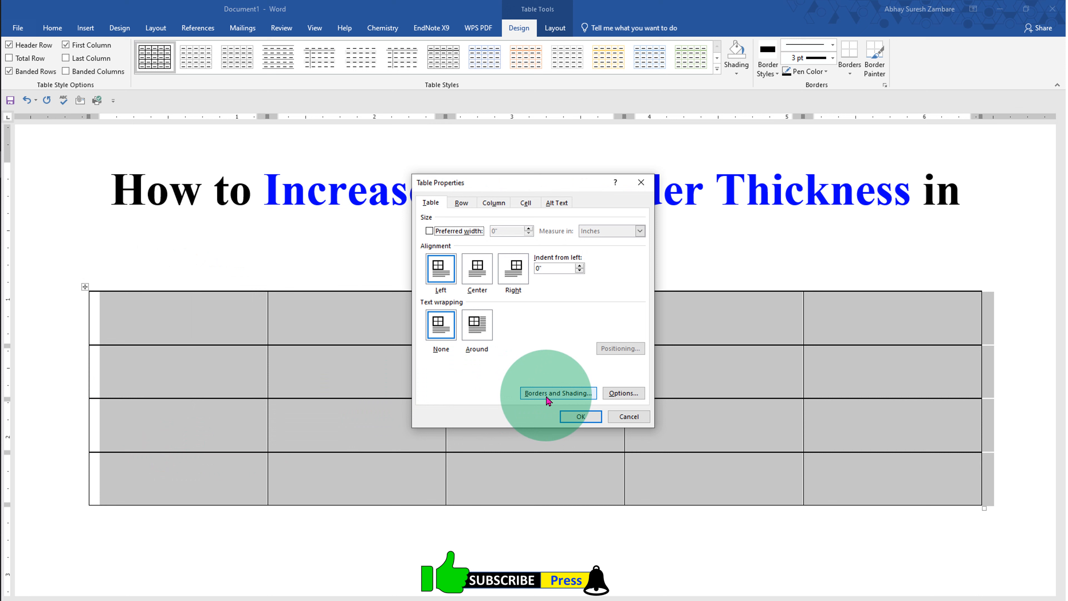
{"action": "left_click", "coordinate": [558, 393]}
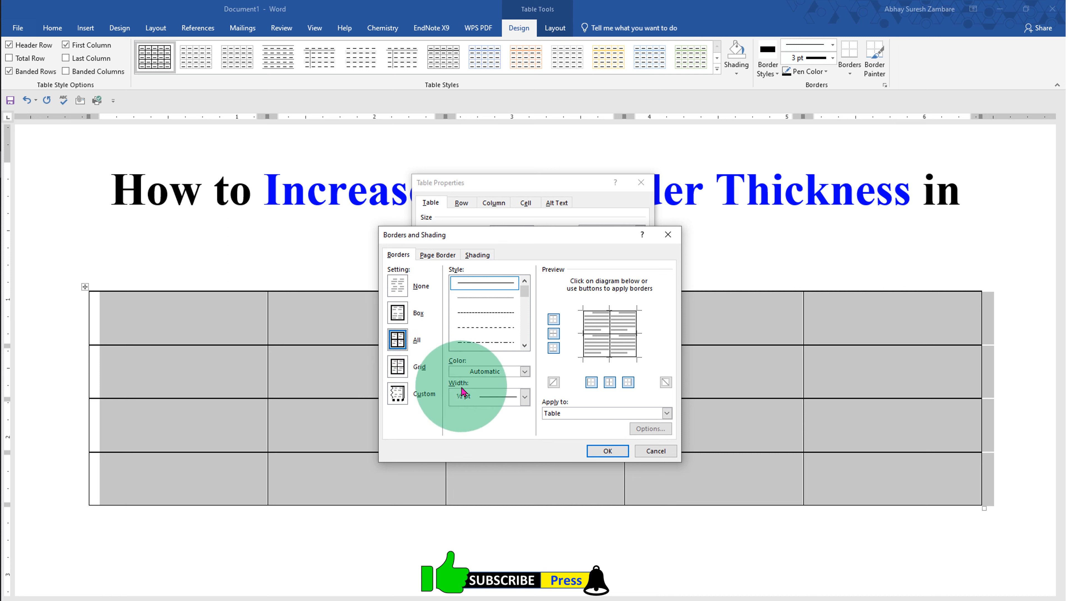
- Set the border width to 3 pt, applied to the whole table
{"action": "left_click", "coordinate": [523, 396]}
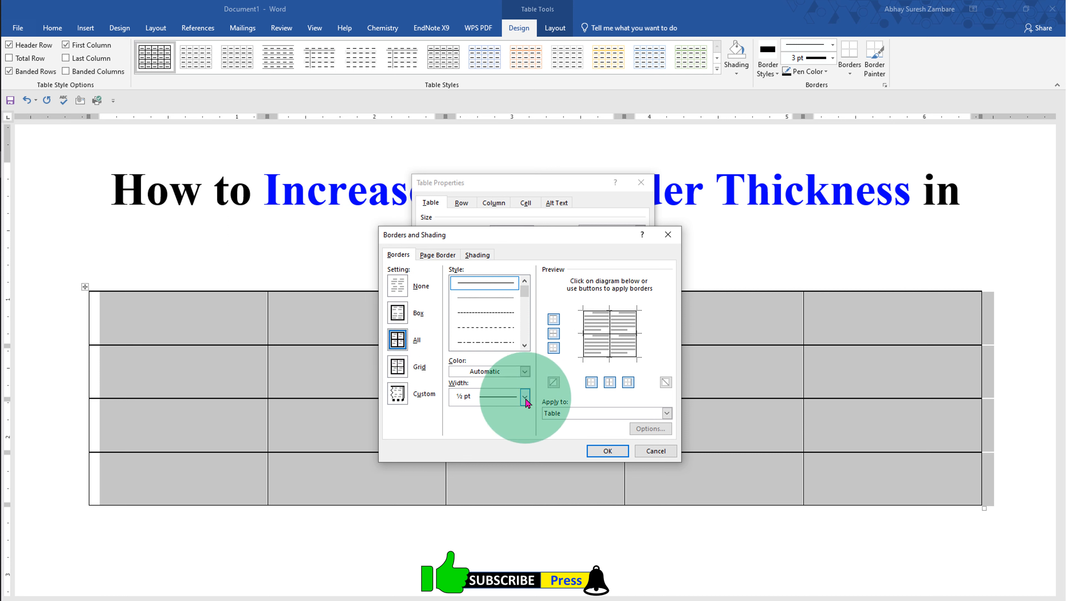
{"action": "left_click", "coordinate": [525, 396]}
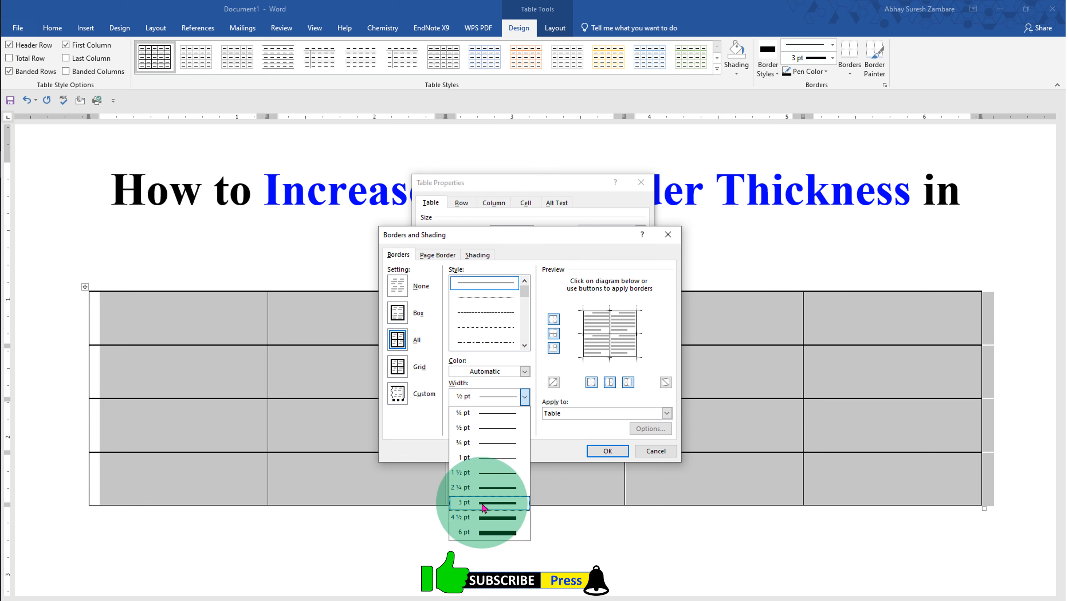
{"action": "left_click", "coordinate": [480, 501]}
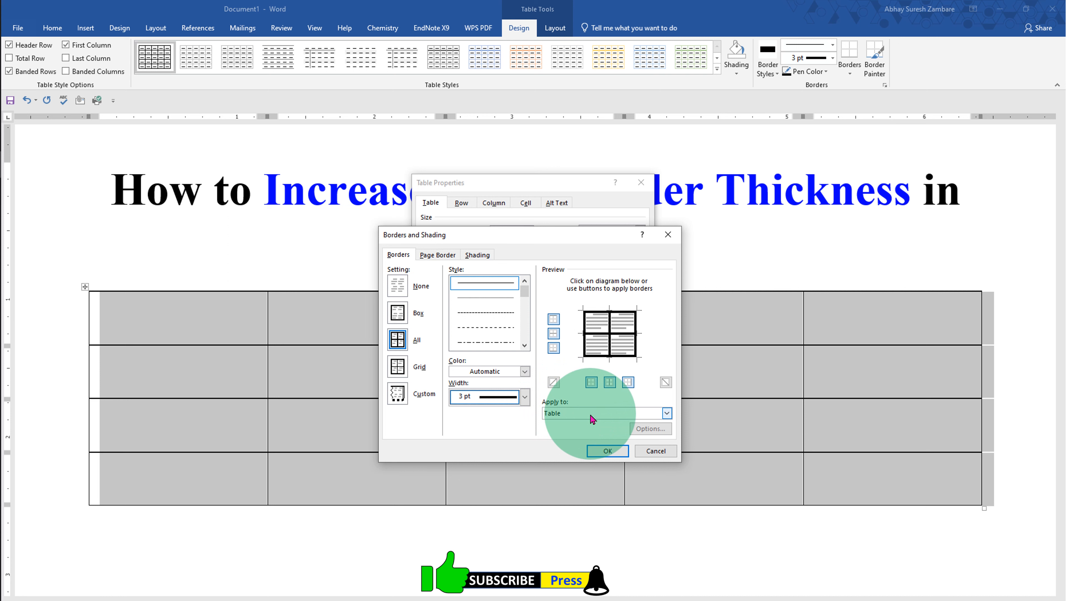
{"action": "left_click", "coordinate": [666, 412]}
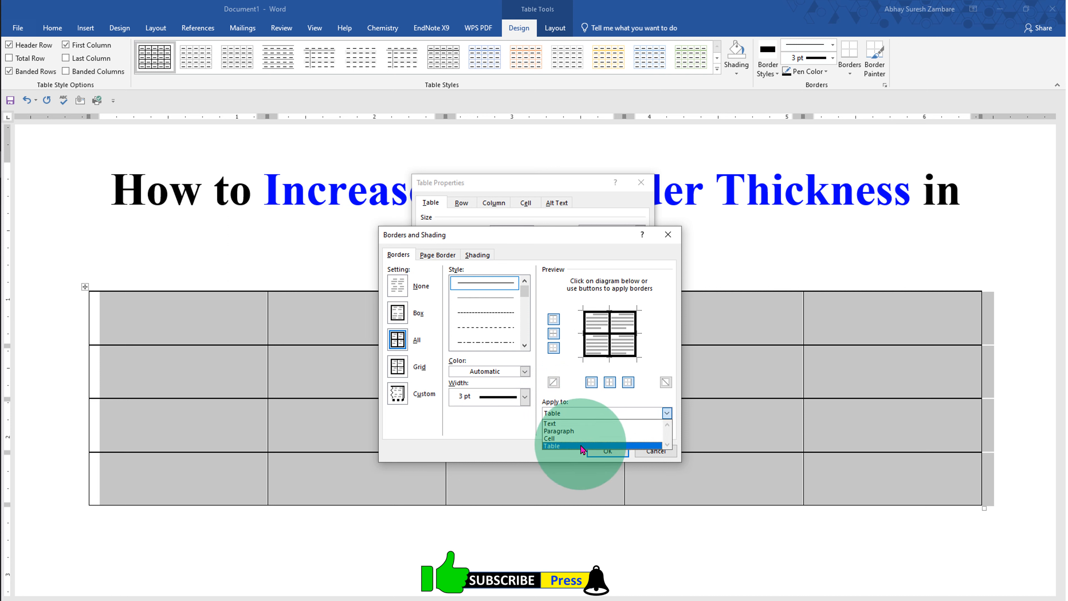
{"action": "left_click", "coordinate": [552, 437]}
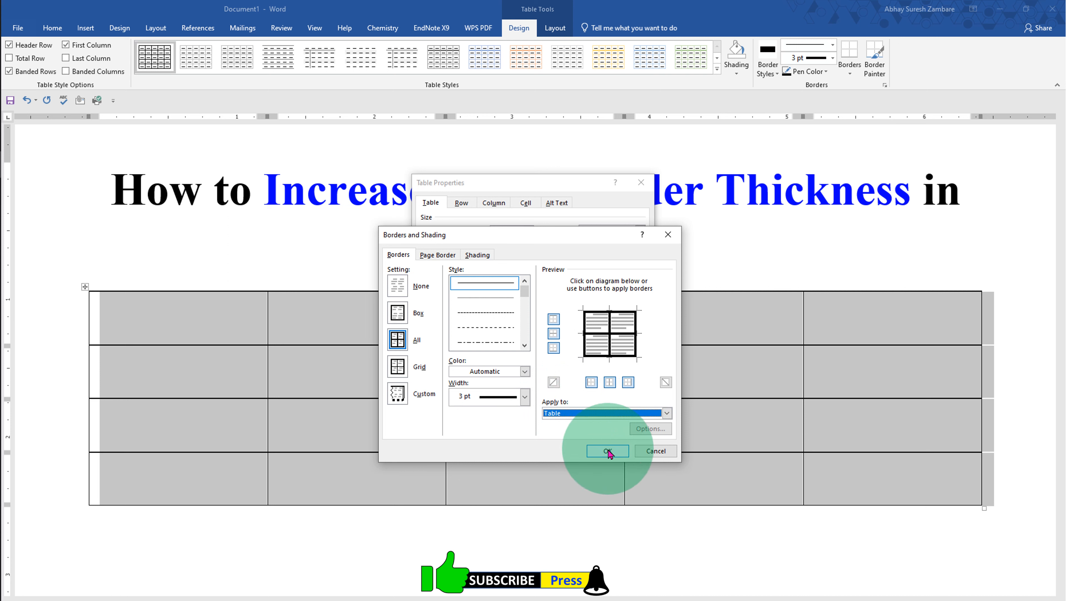
- Confirm both dialogs so every cell shows 3 pt black borders, then deselect the table
{"action": "left_click", "coordinate": [605, 451]}
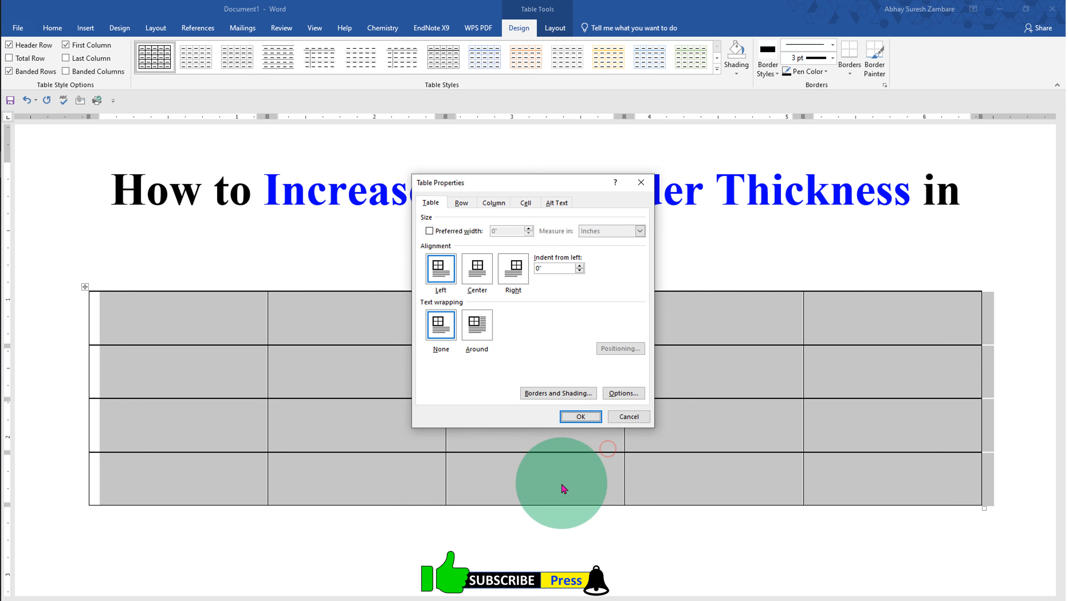
{"action": "left_click", "coordinate": [580, 416]}
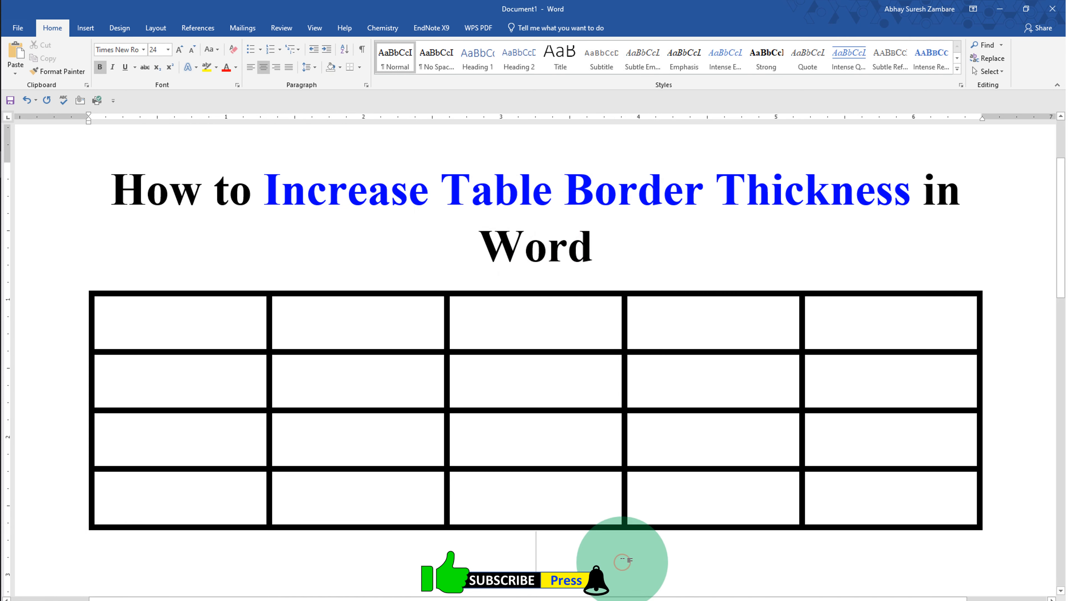
{"action": "left_click", "coordinate": [886, 337]}
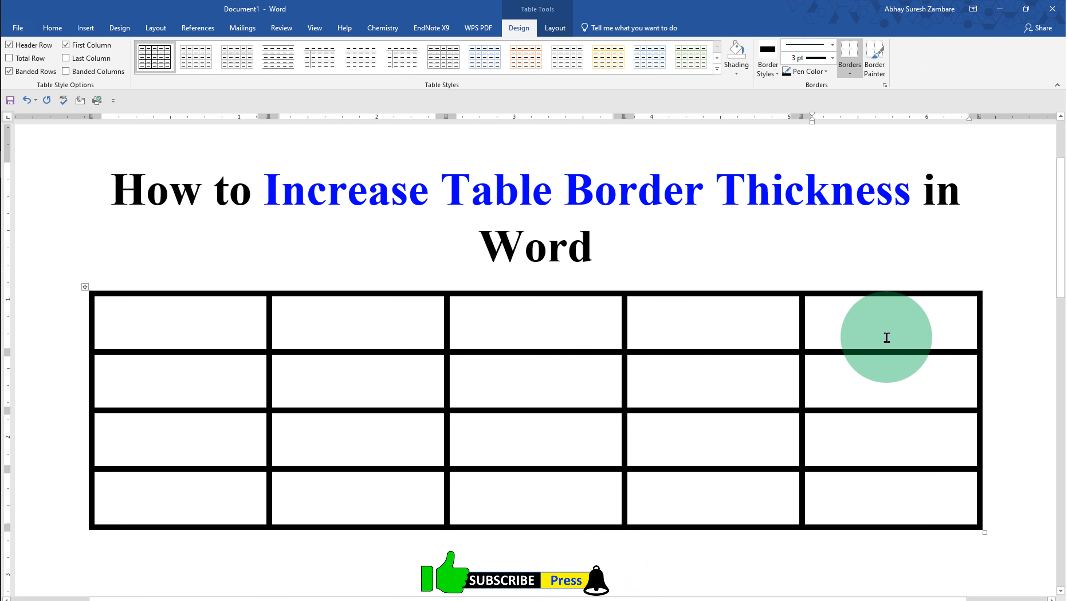